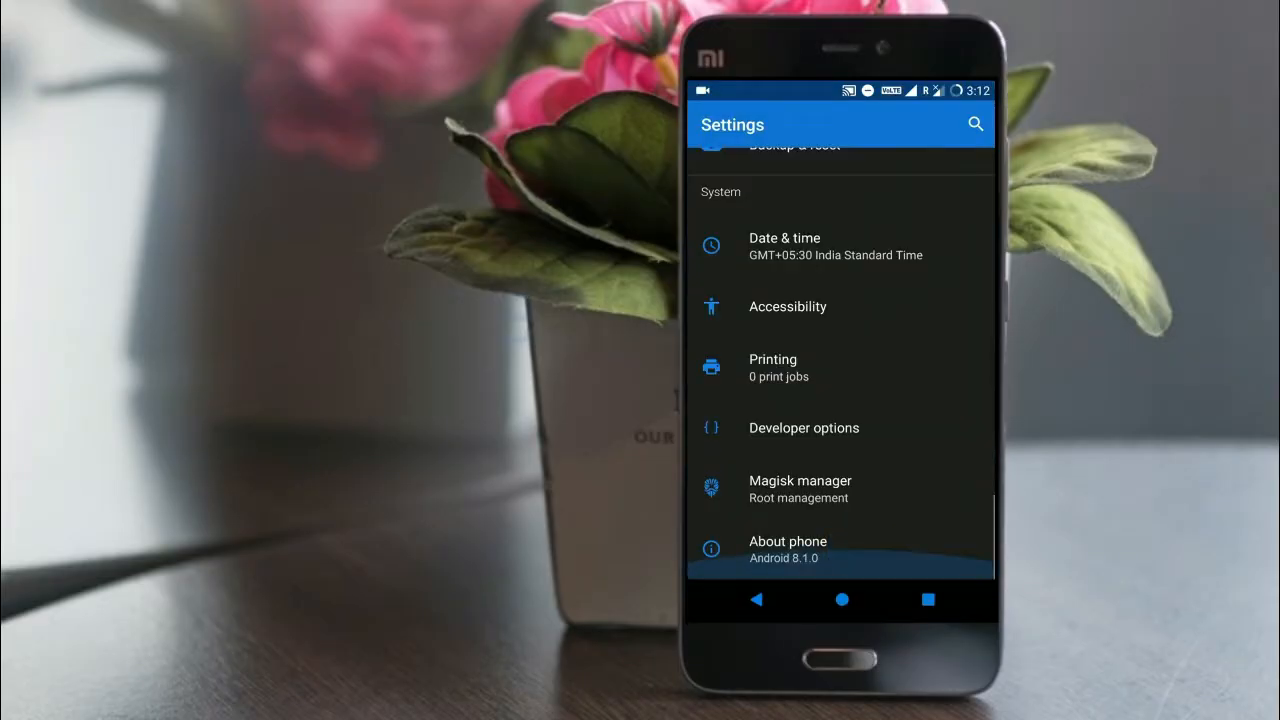
Step: Perform a factory reset wipe from the Wipe menu and return to the main menu
click(840, 600)
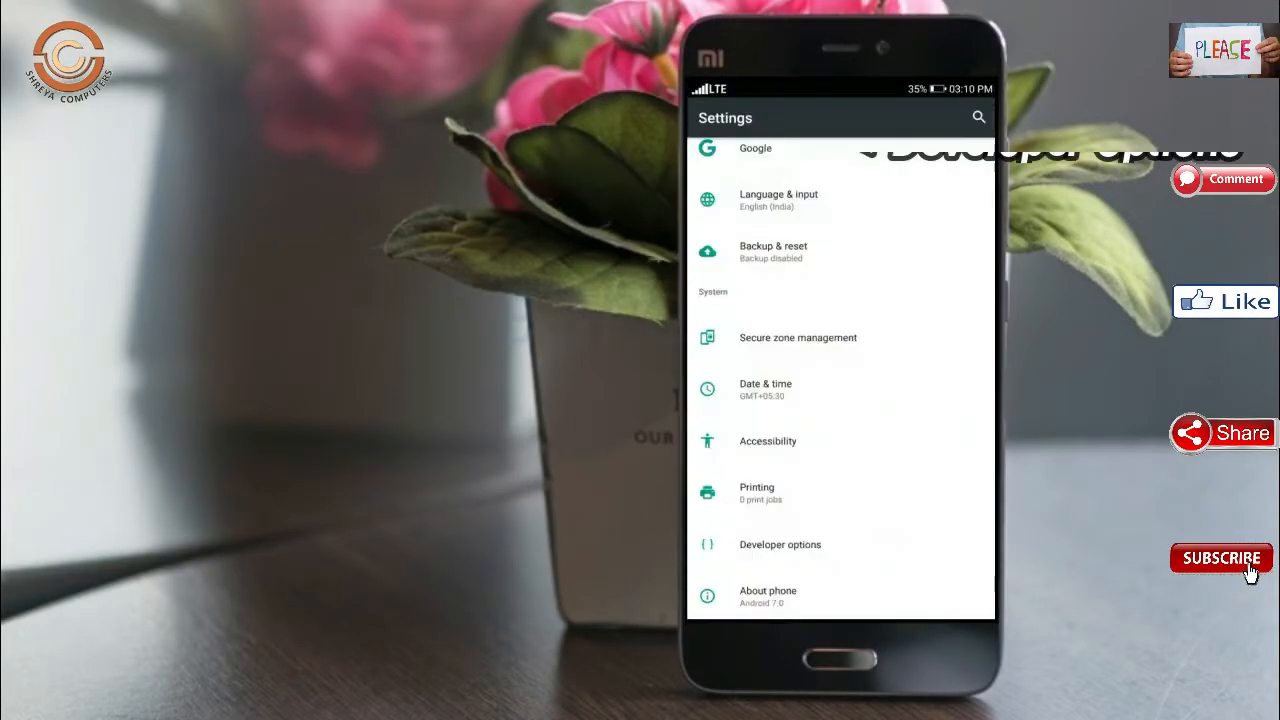
click(780, 544)
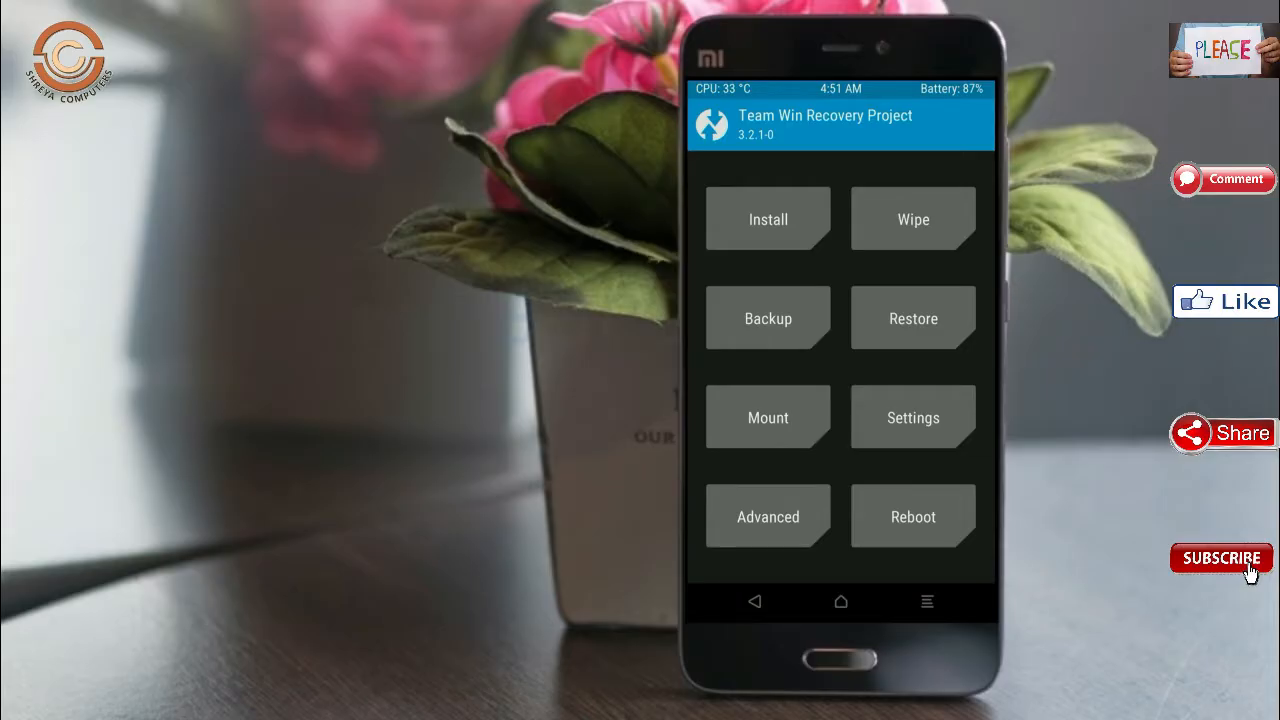
click(768, 318)
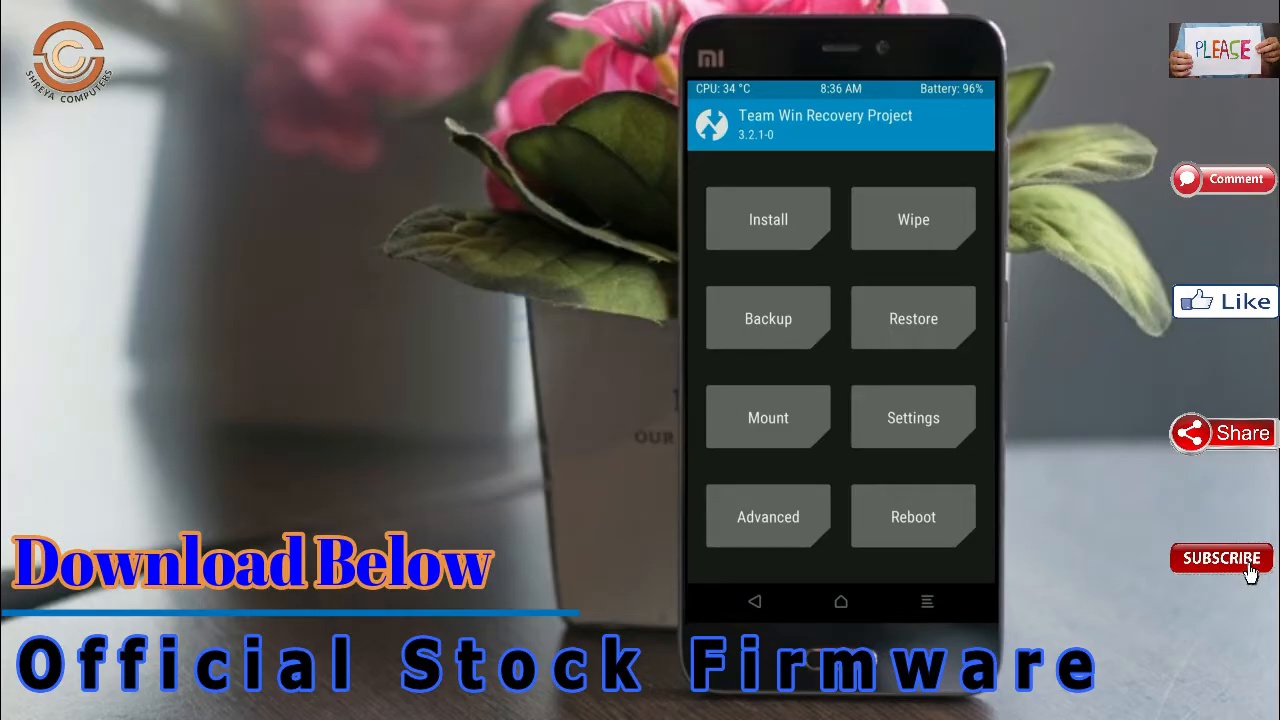
click(912, 218)
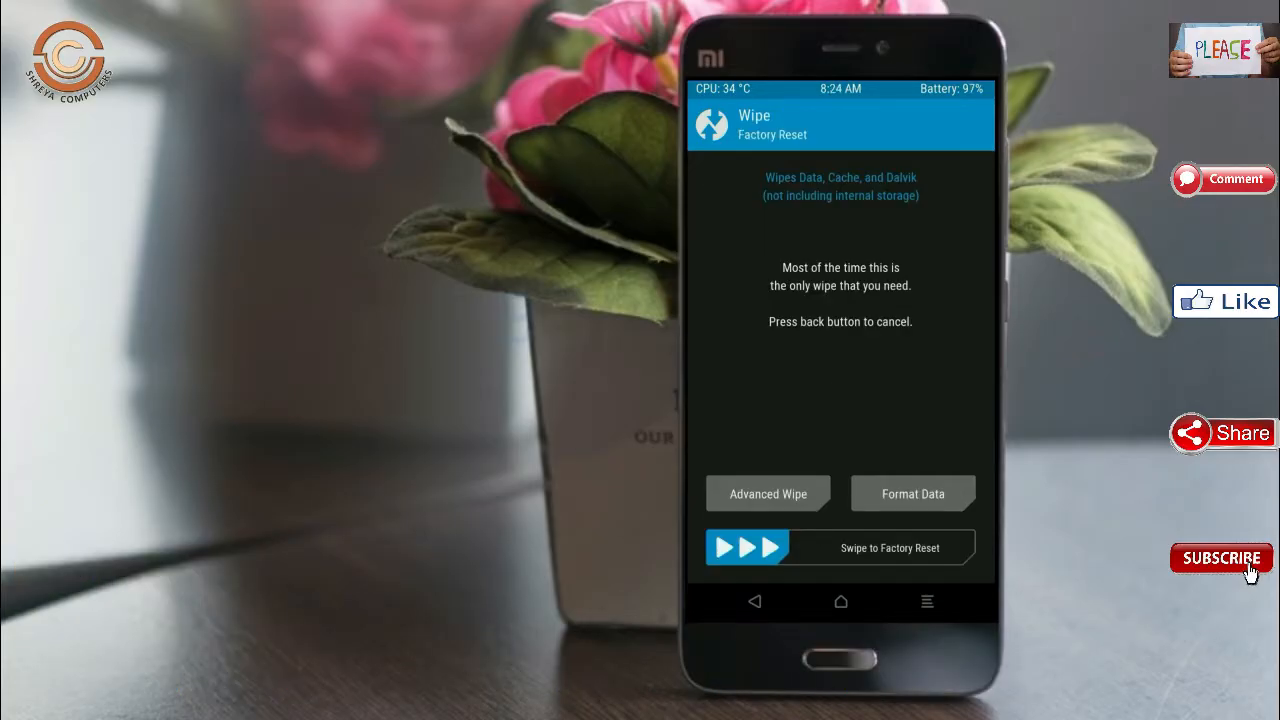
click(768, 492)
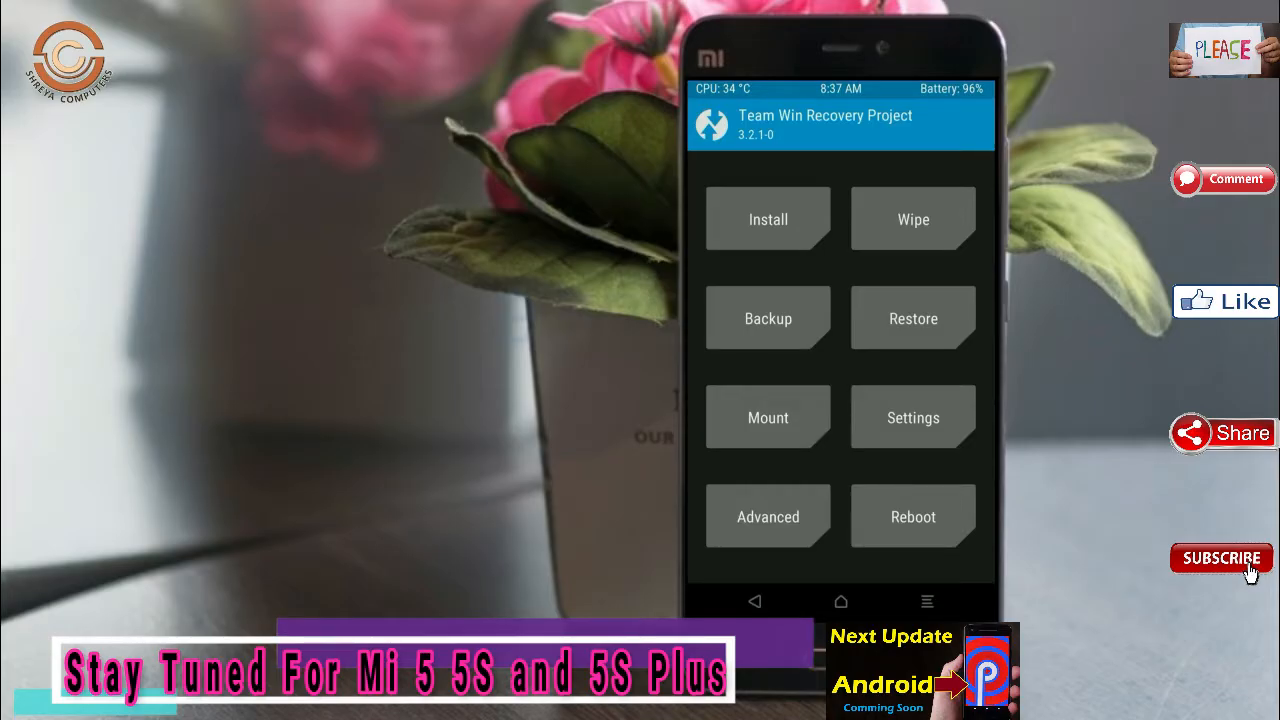
Step: Browse /external_sd in Install and select the ROM/GApps zip to flash
click(768, 218)
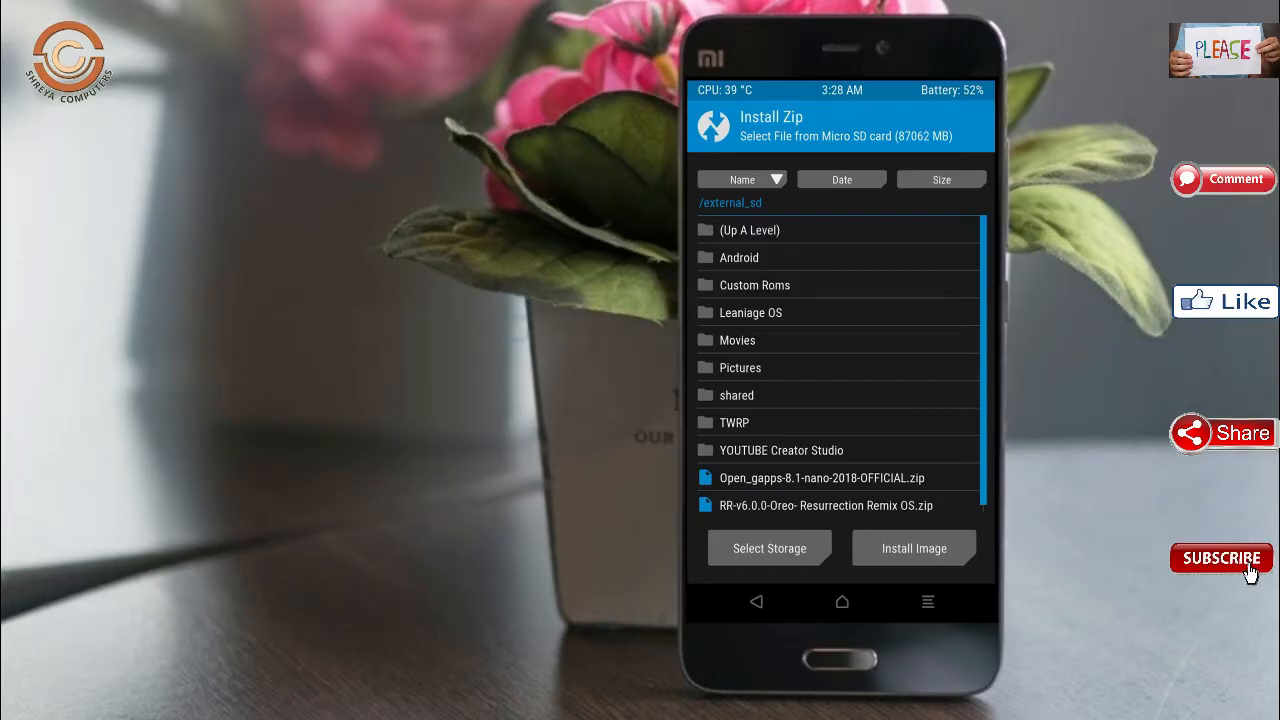
click(826, 504)
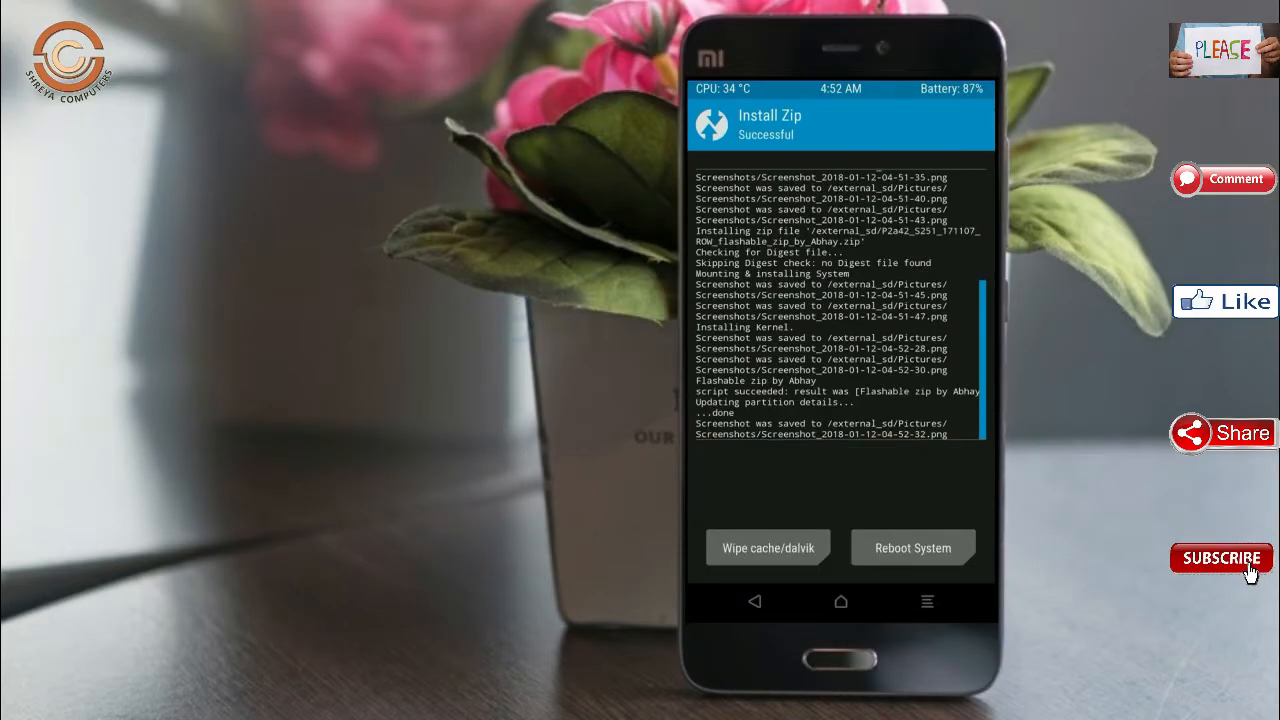
Step: Wipe cache and Dalvik cache after the flash by swiping to confirm
click(768, 548)
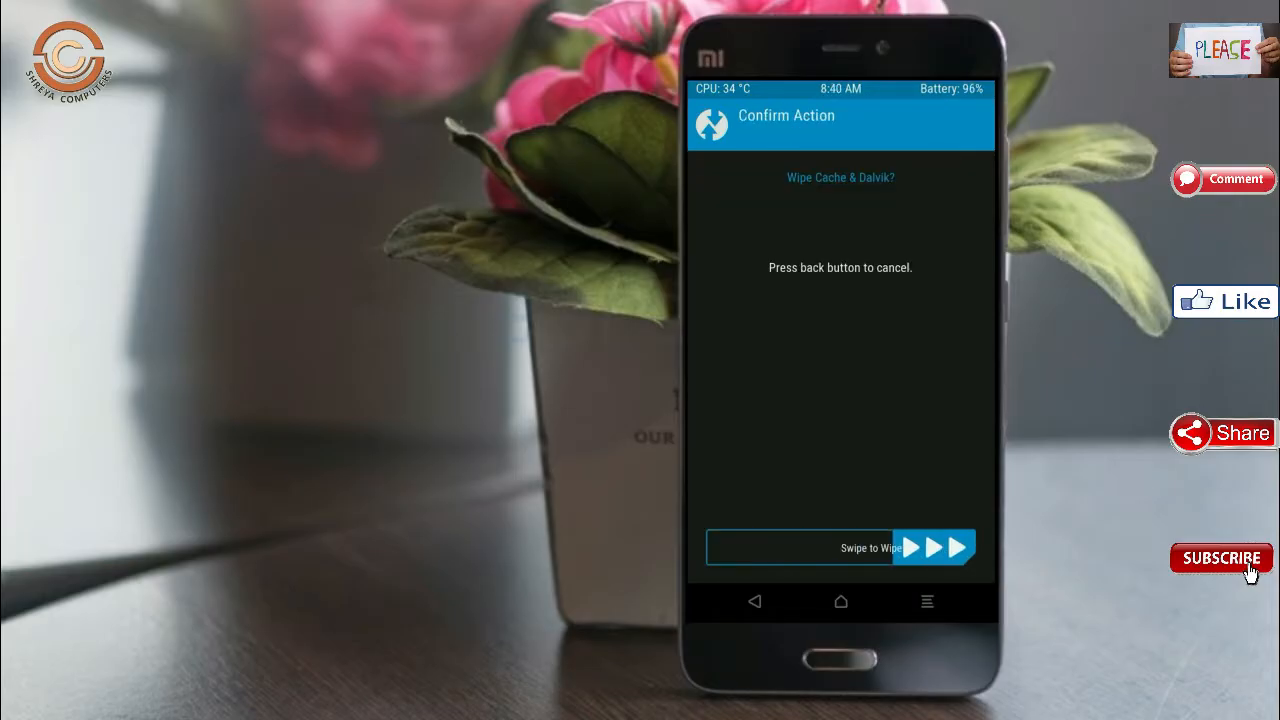
drag(790, 548, 960, 548)
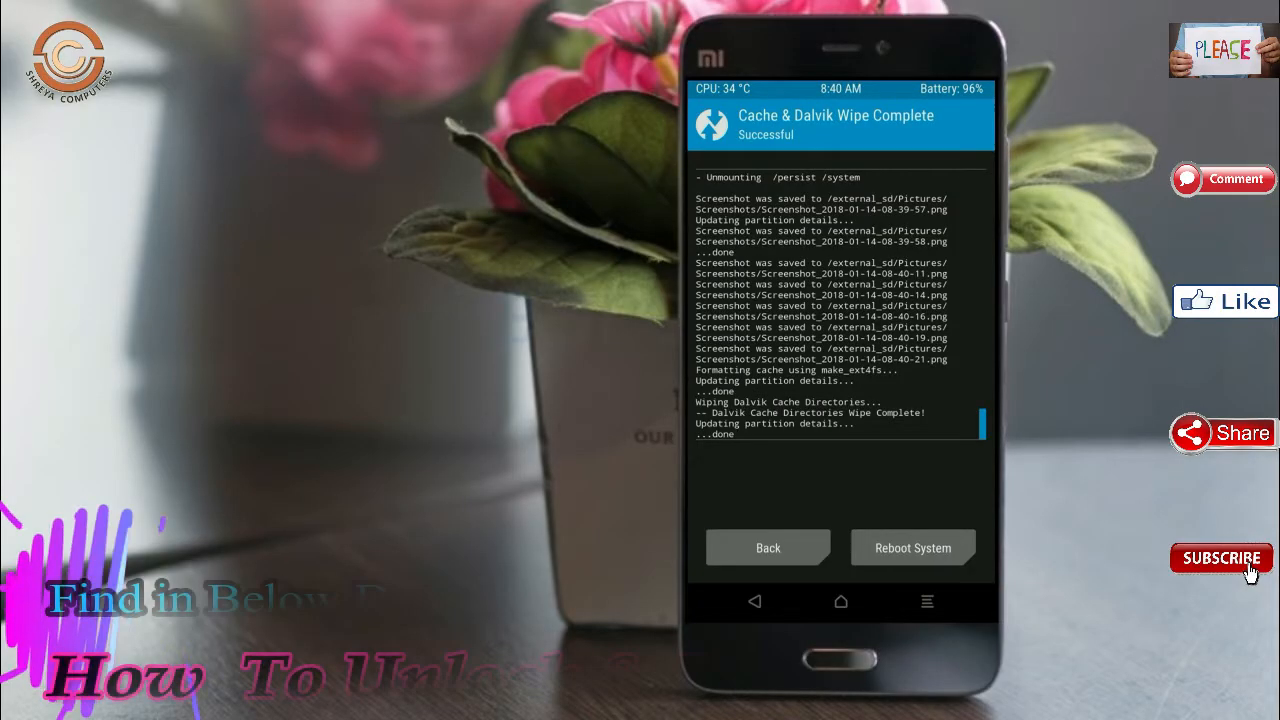